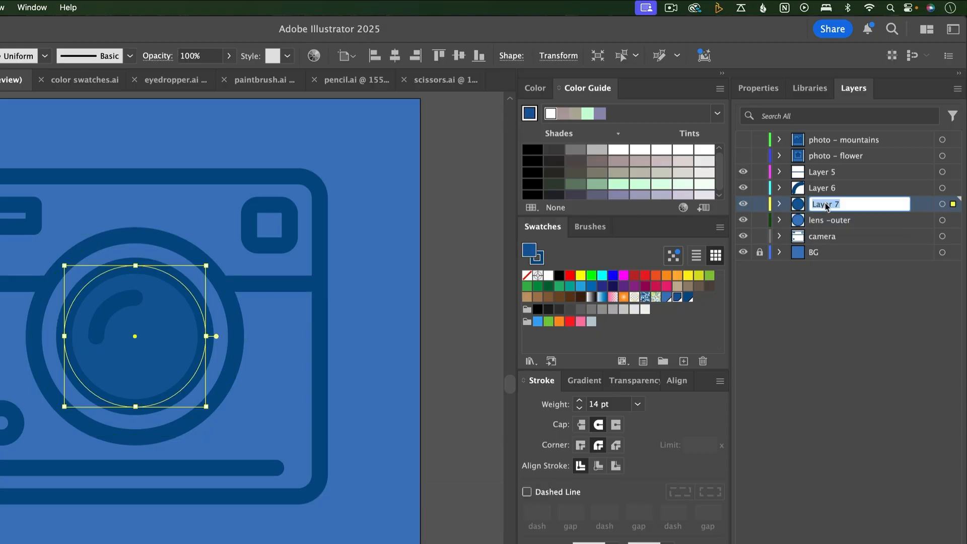
- Name the layer 'lens - glare' and import the .ai files as Composition - Retain Layer Sizes
type("lens - glare")
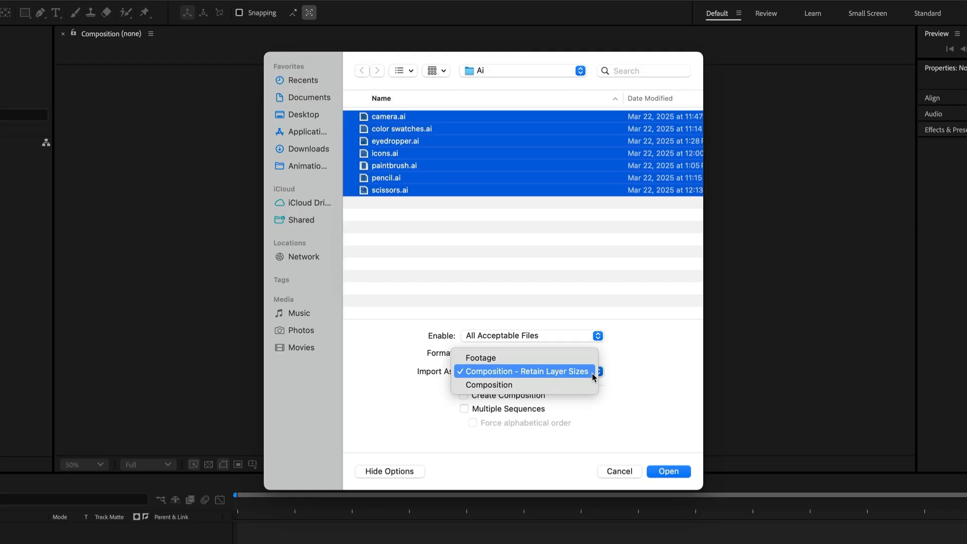
left_click(668, 471)
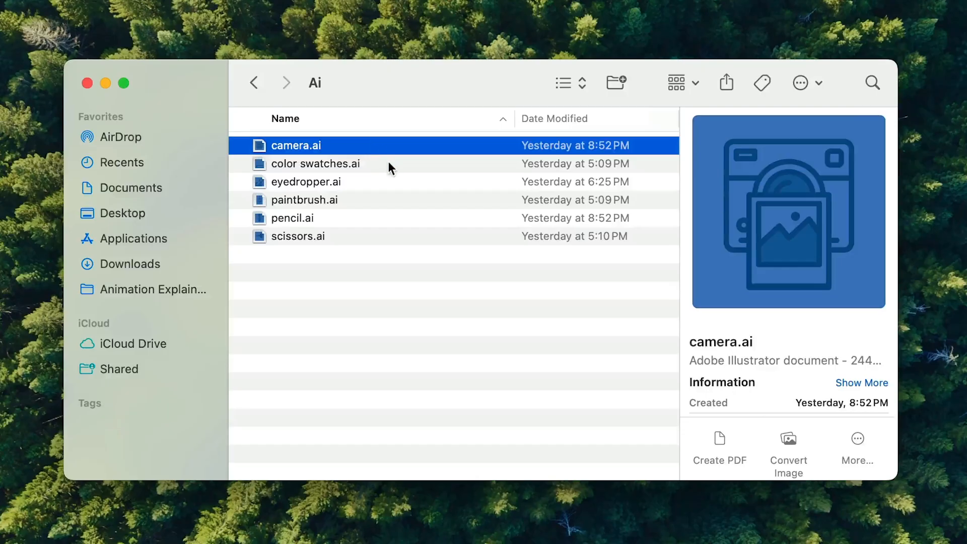
- Select eyedropper.ai in the Ai folder to show its preview
left_click(305, 182)
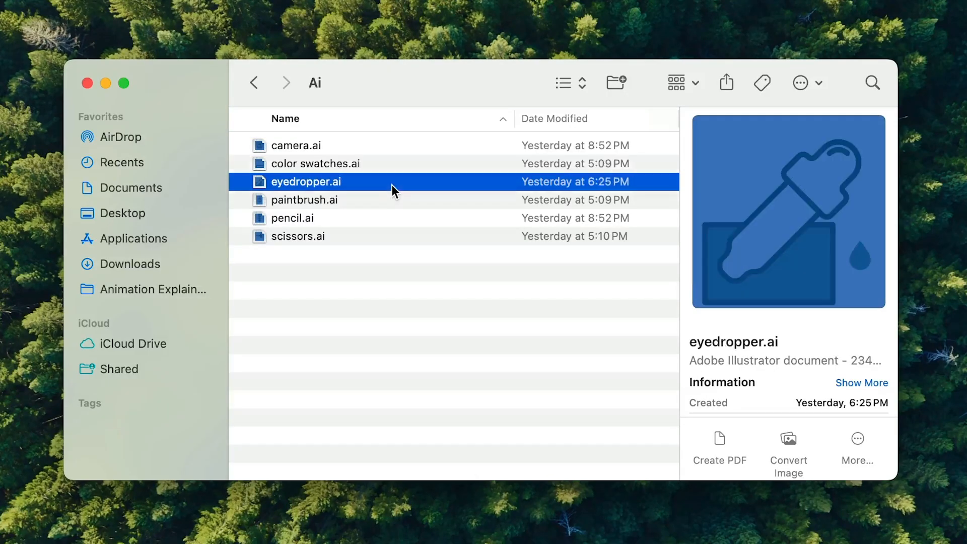